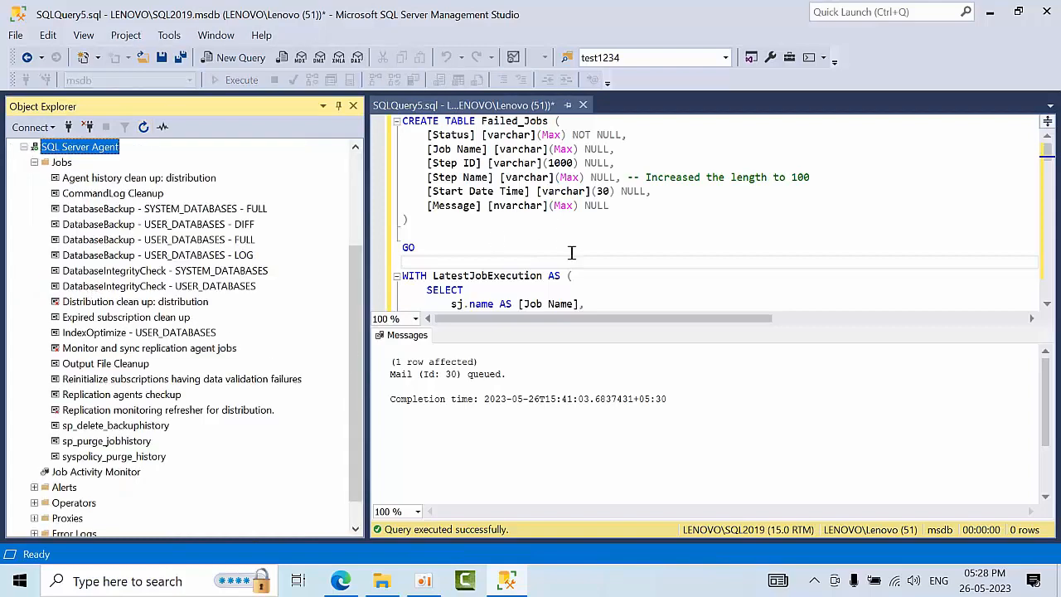
Review the script and check the integrity-check job's history before running.
scroll(down, 3)
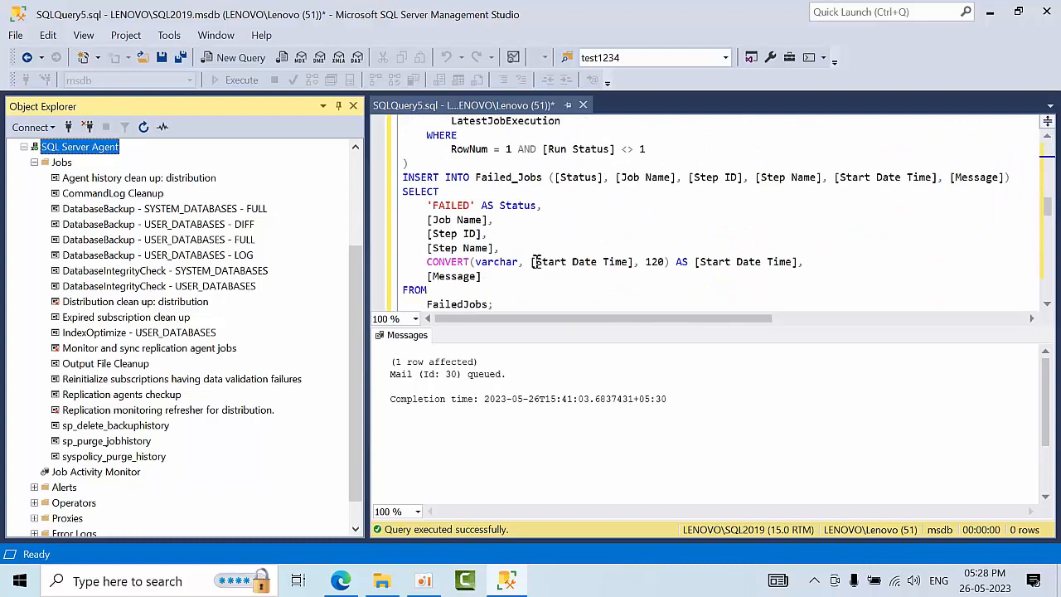
scroll(down, 3)
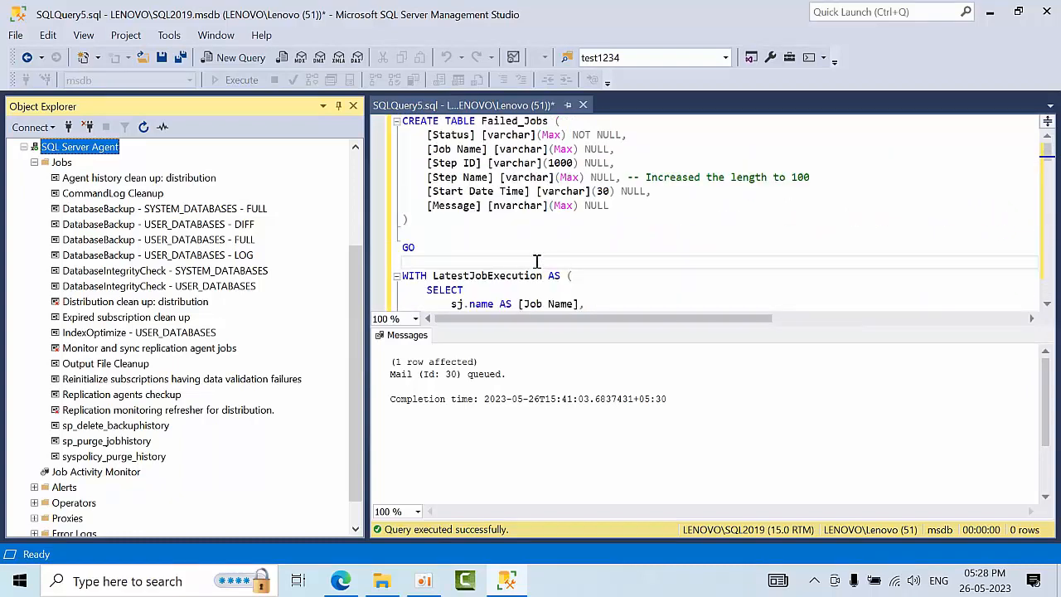
scroll(down, 3)
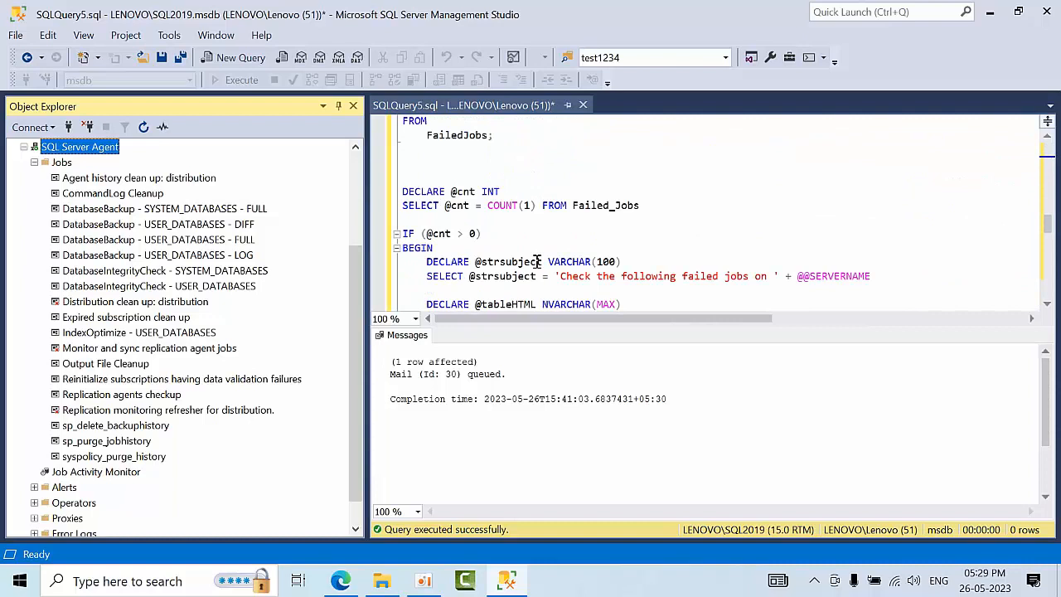
mouse_move(529, 7)
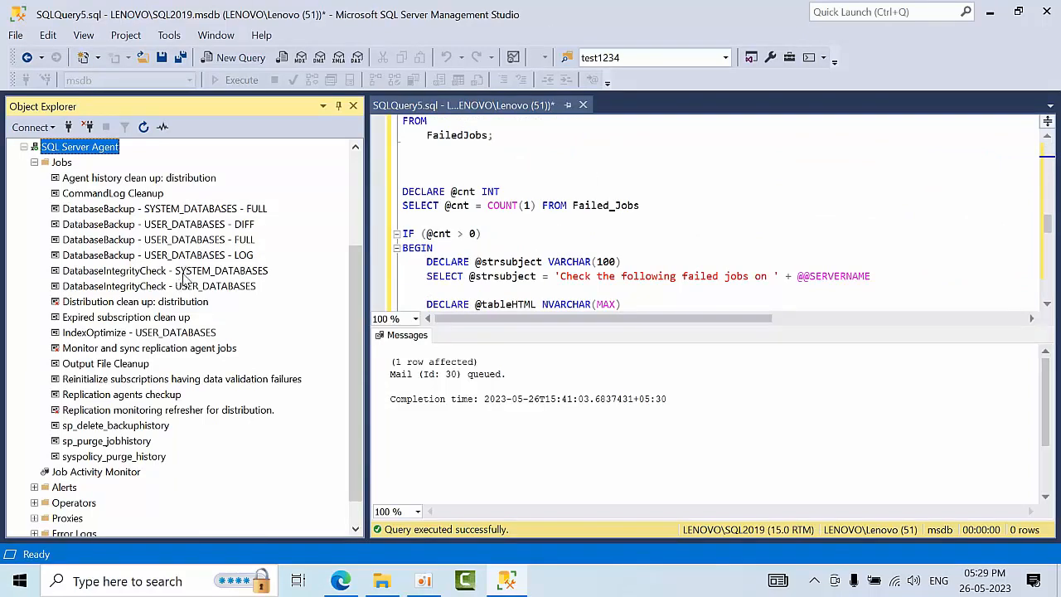
click(165, 270)
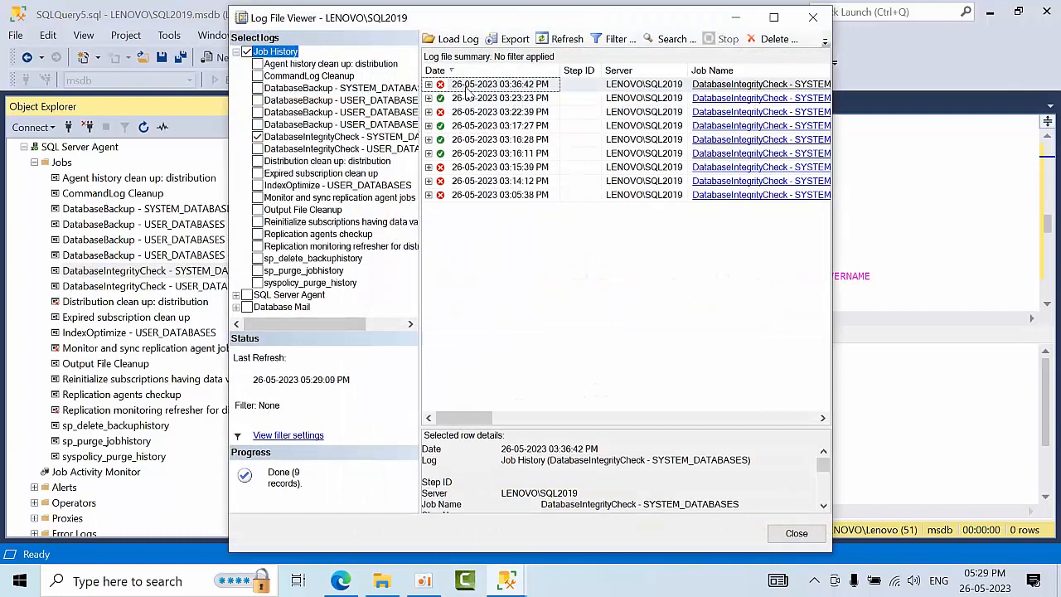
click(795, 533)
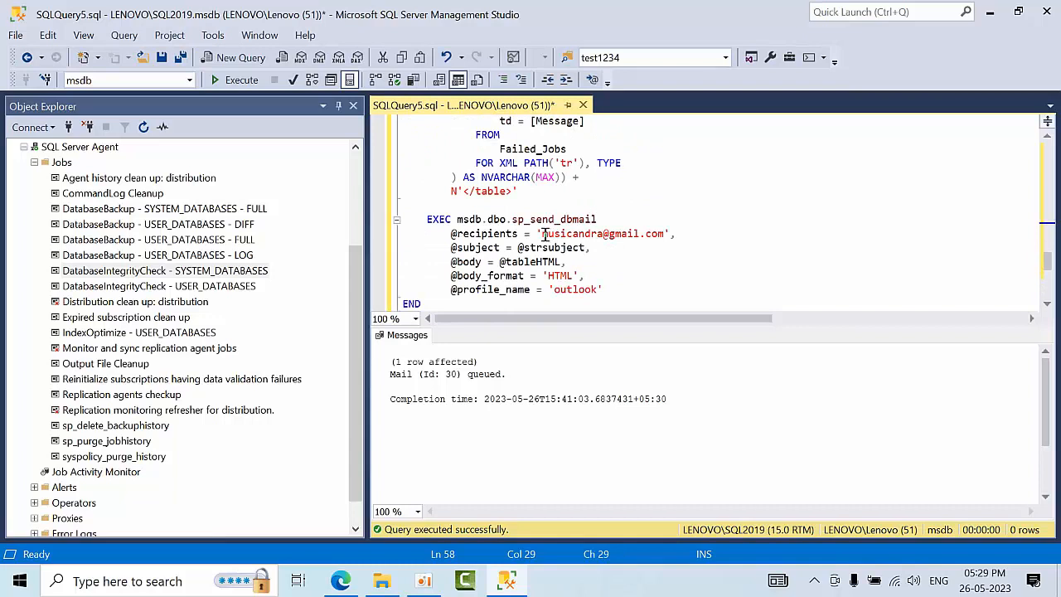
Execute the failed-jobs script so the alert email to the recipient gets queued.
double_click(600, 233)
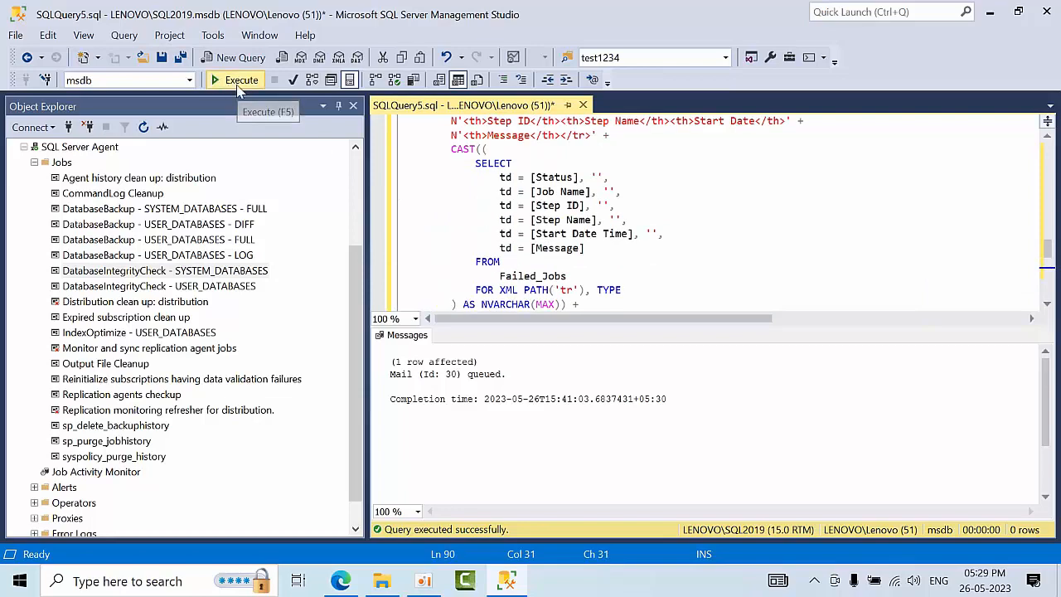
click(241, 79)
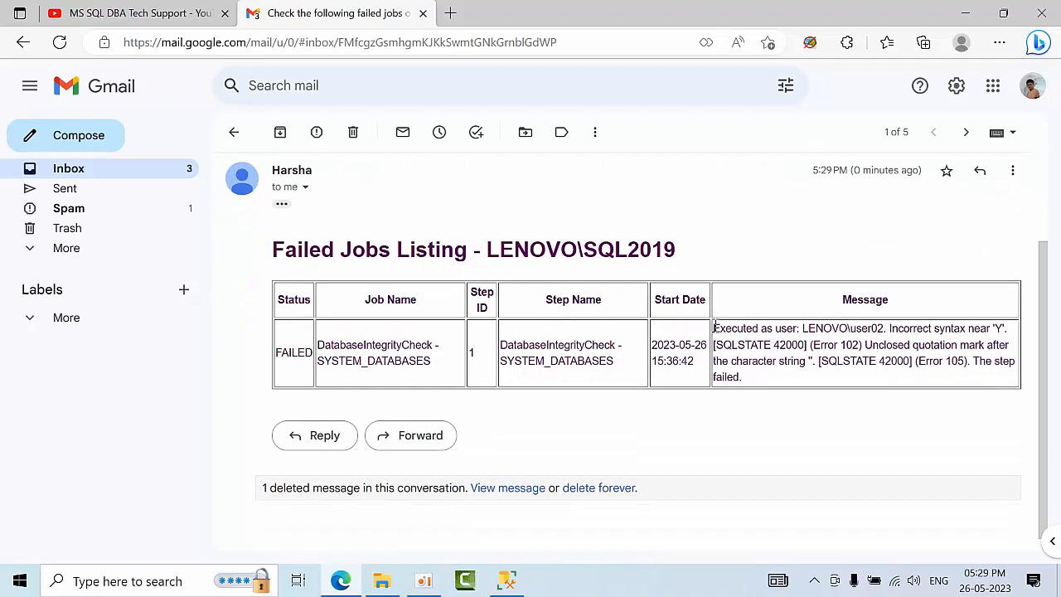
Read the syntax-error message in the Gmail alert, then return to Management Studio.
drag(714, 328, 742, 376)
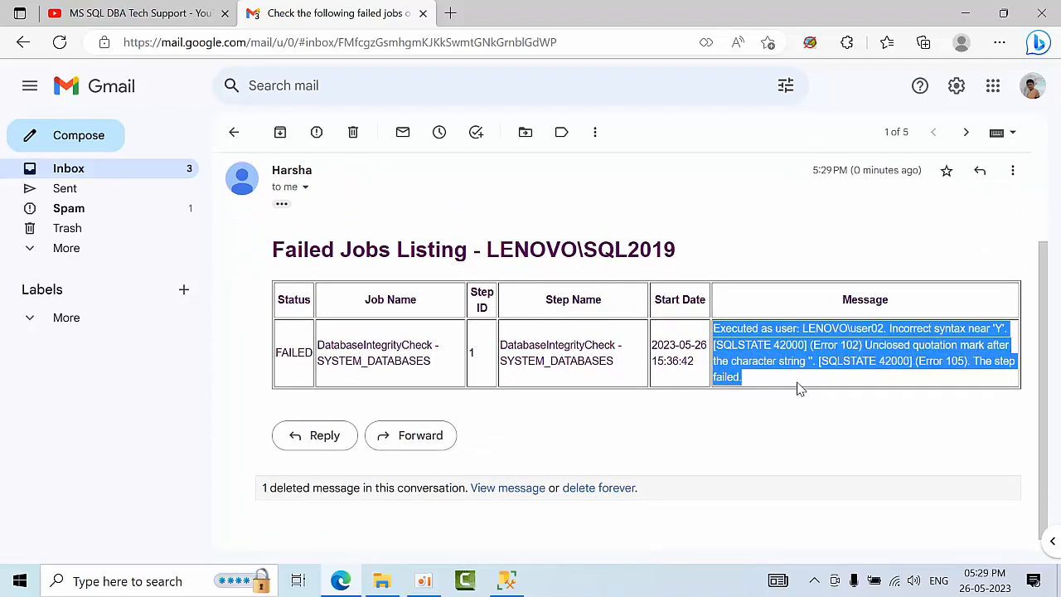
click(686, 453)
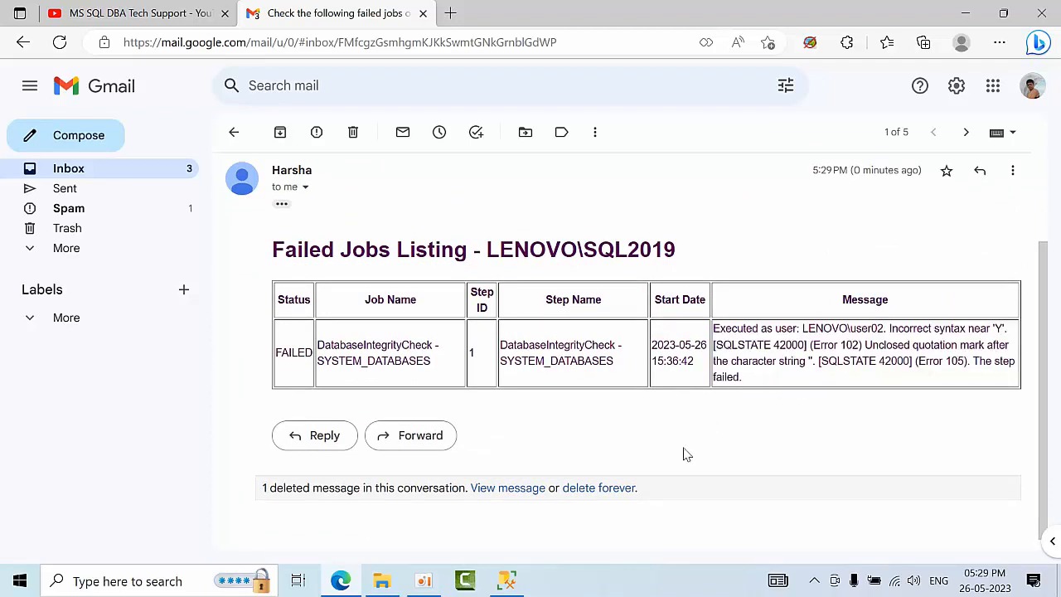
click(507, 580)
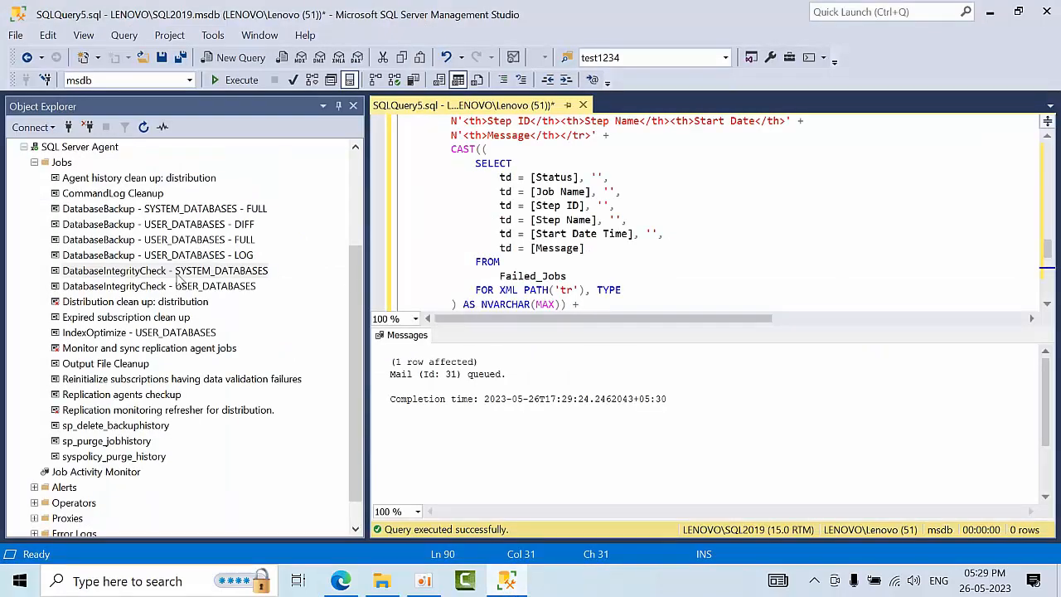
Bring up the SYSTEM_DATABASES integrity job's step for editing.
double_click(164, 270)
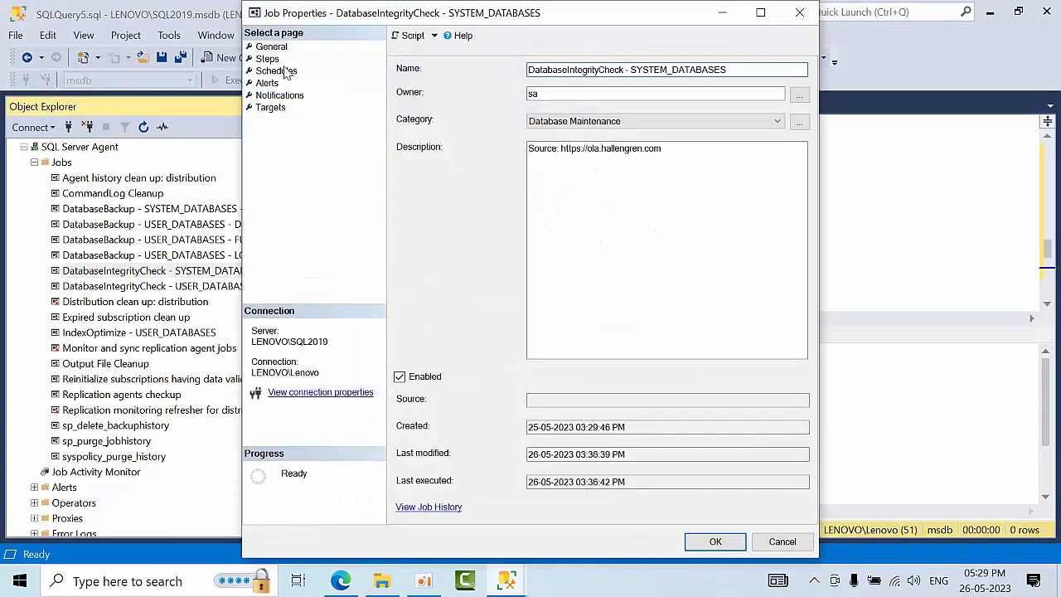
click(266, 59)
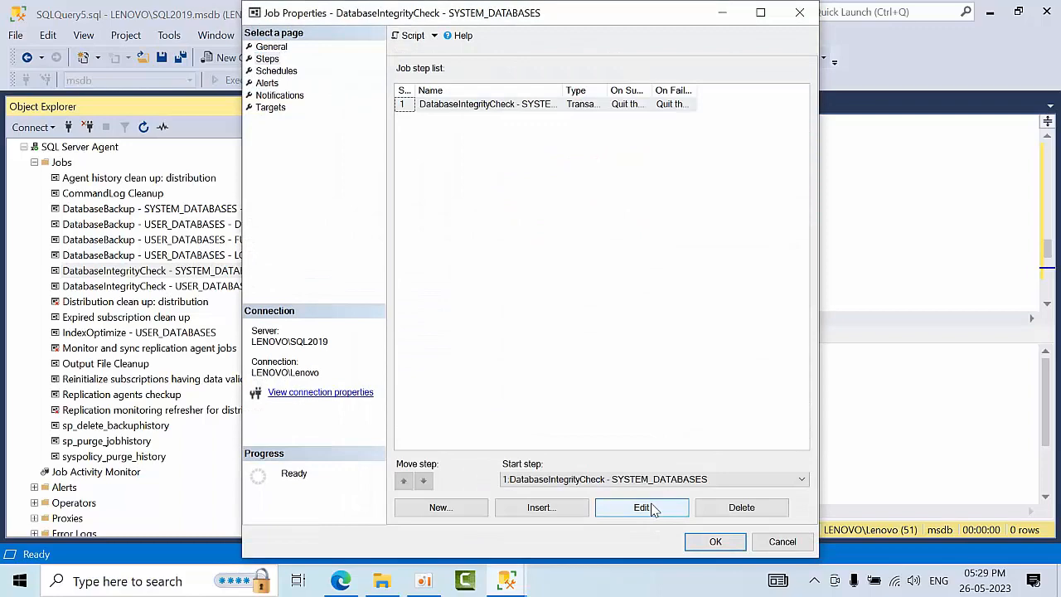
click(641, 507)
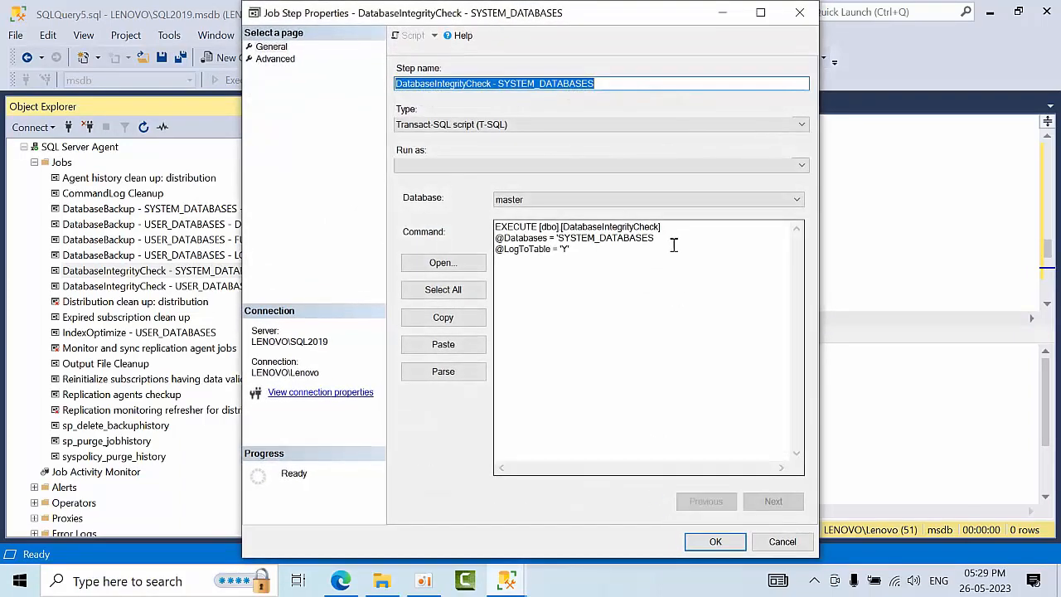
click(656, 238)
text(',)
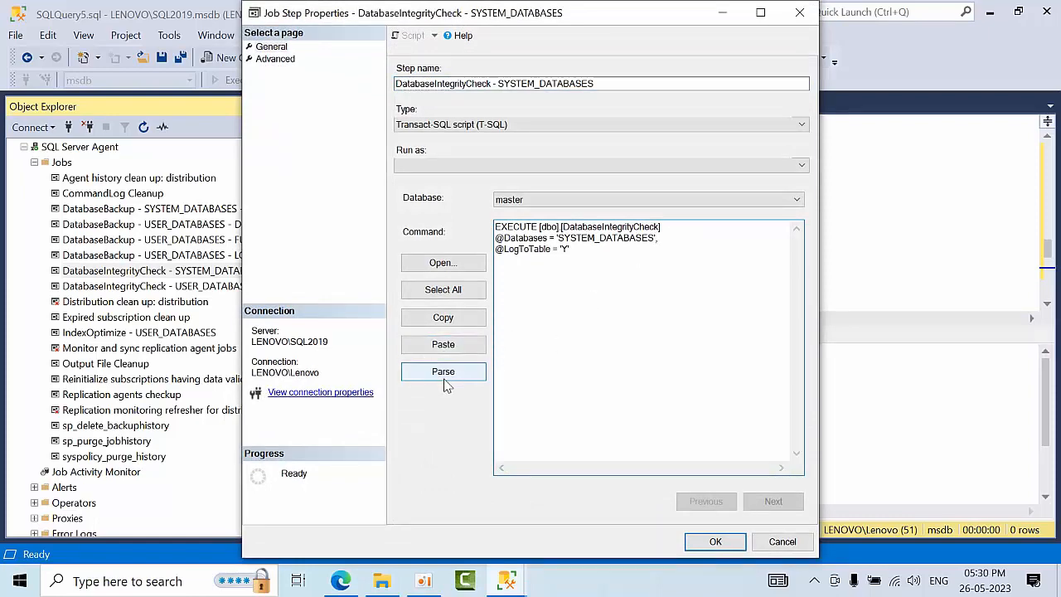
click(714, 541)
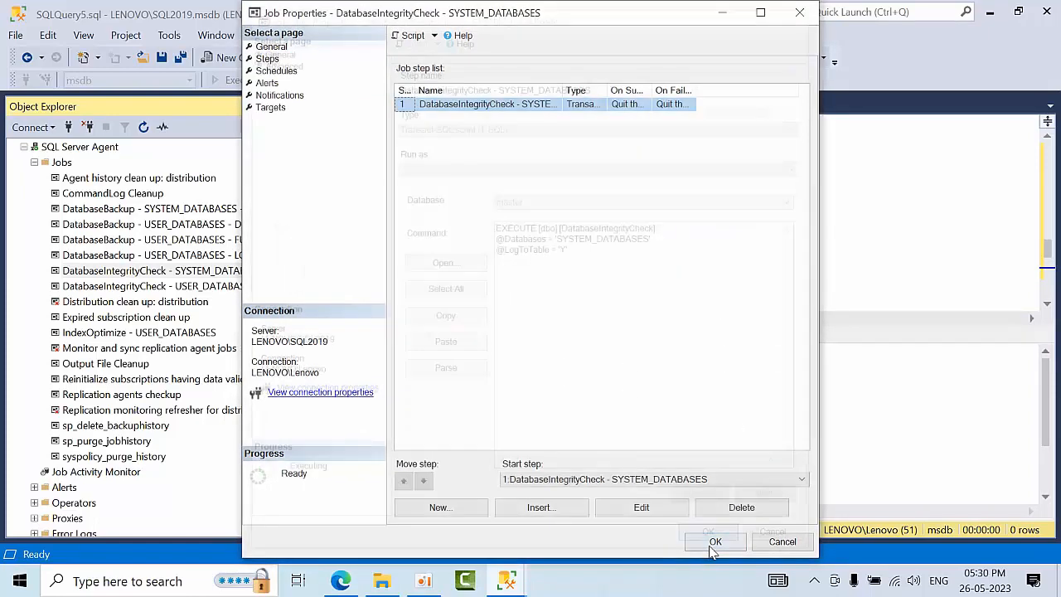
click(715, 541)
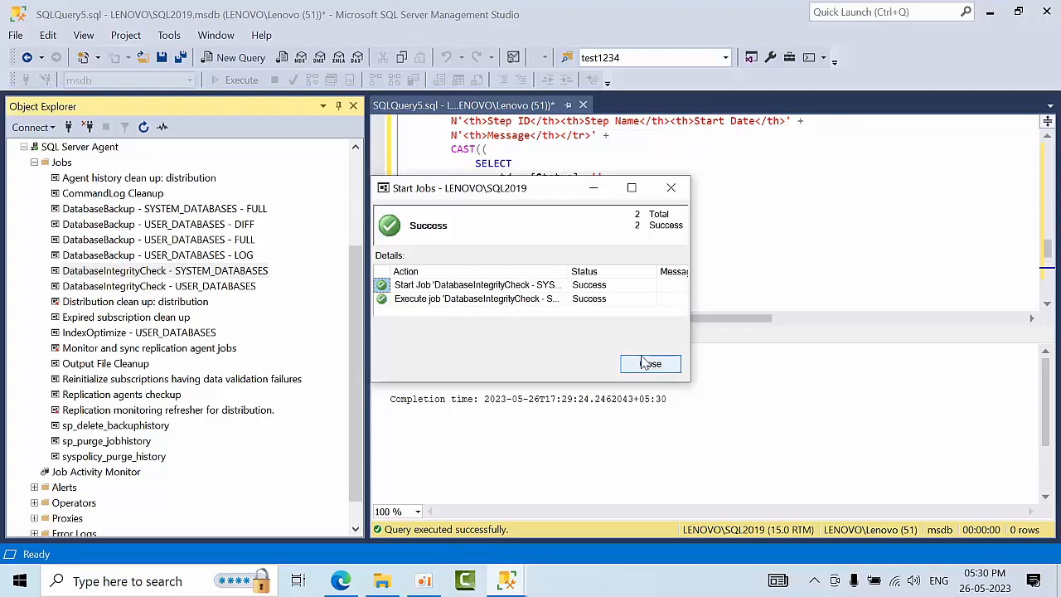
Confirm the job started successfully and rerun the script, which reports 0 rows affected.
click(650, 363)
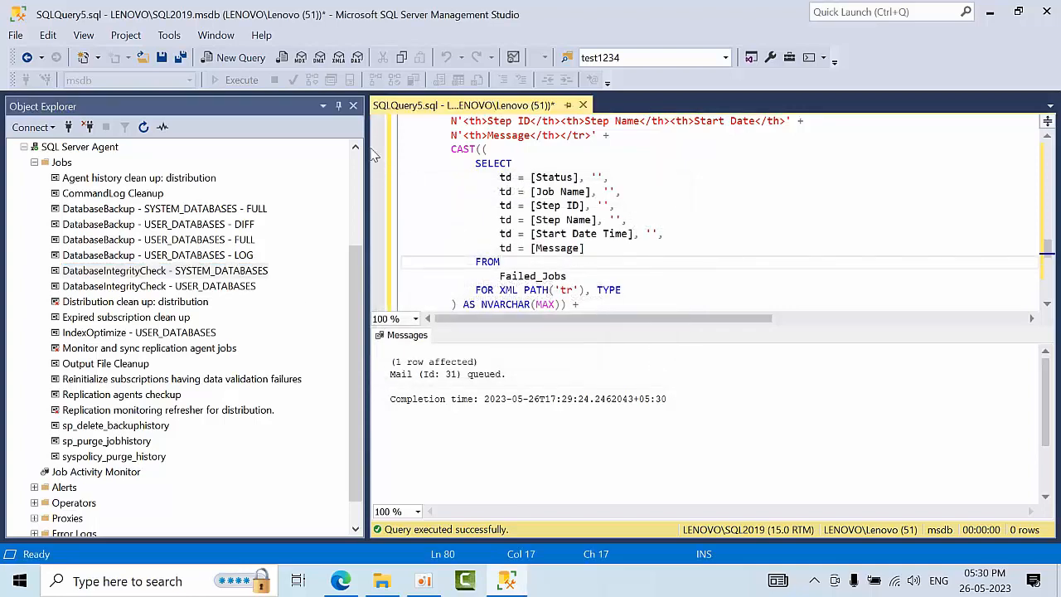
click(241, 79)
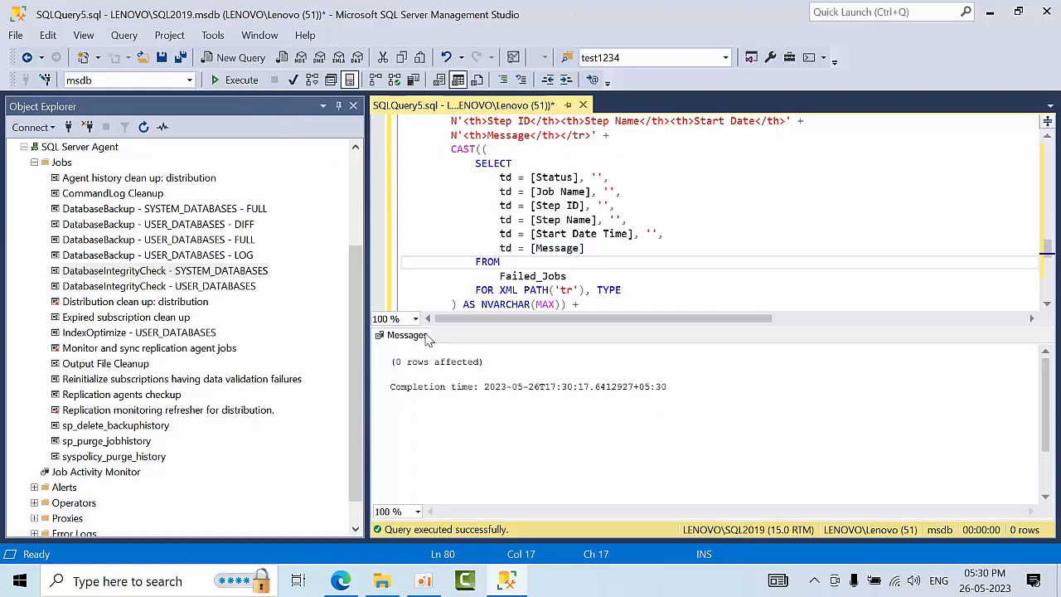
double_click(437, 361)
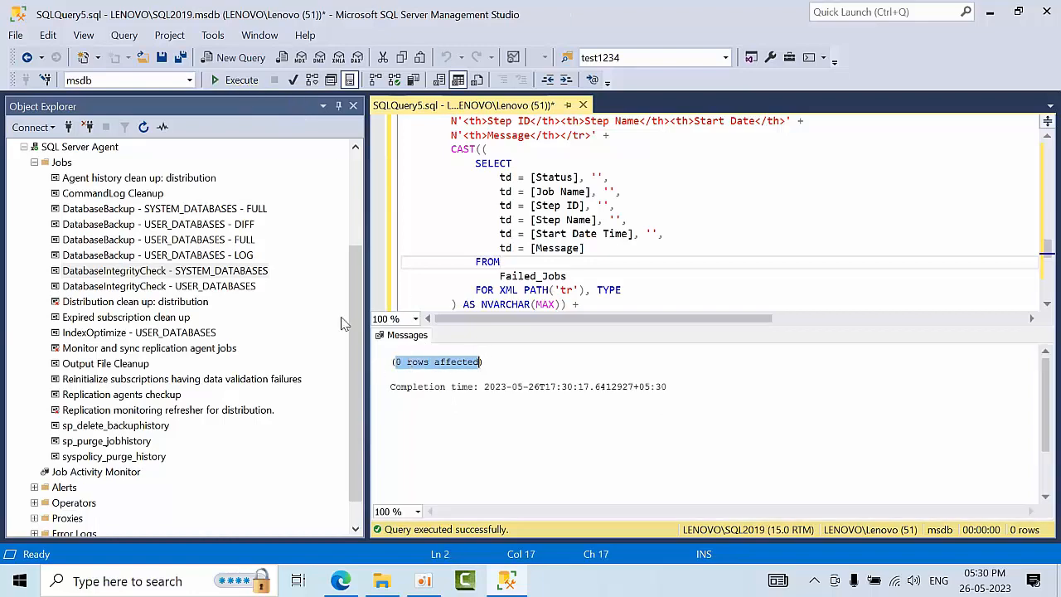
click(164, 270)
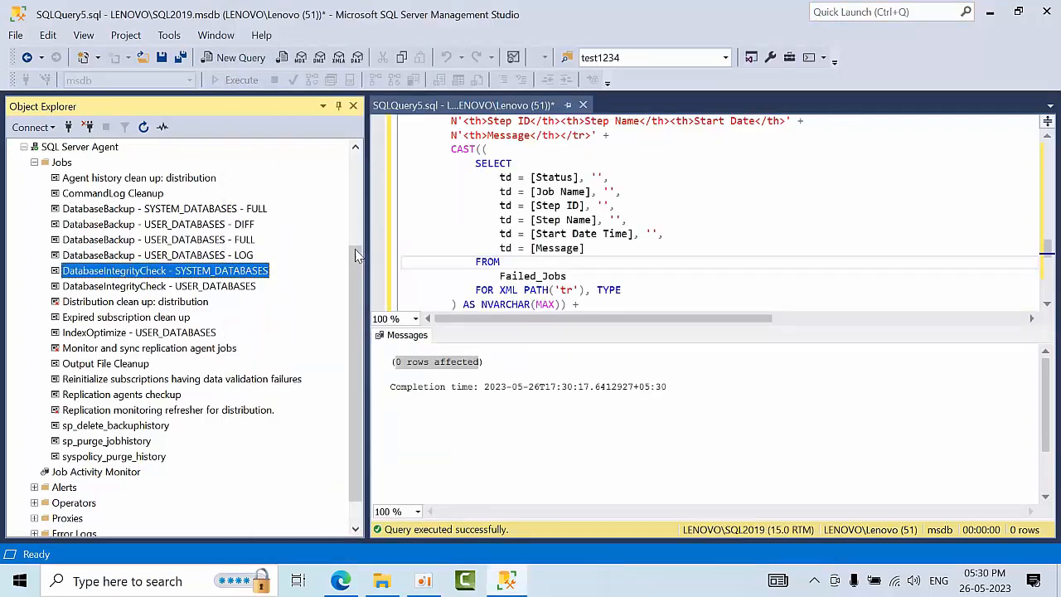
Collapse the SQL Server Agent jobs list and show the Agent's context menu.
click(158, 286)
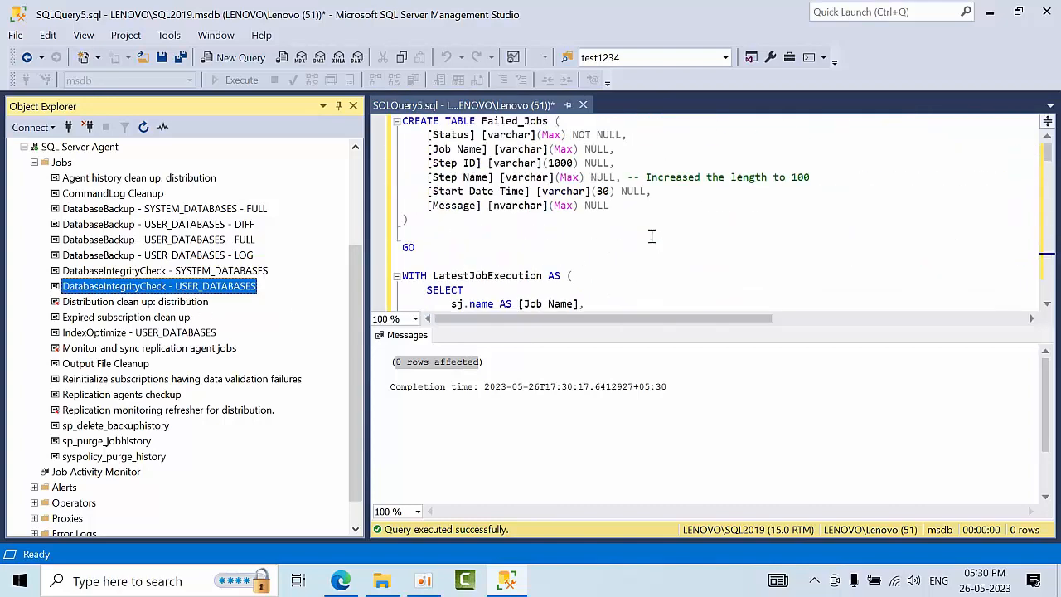
scroll(down, 3)
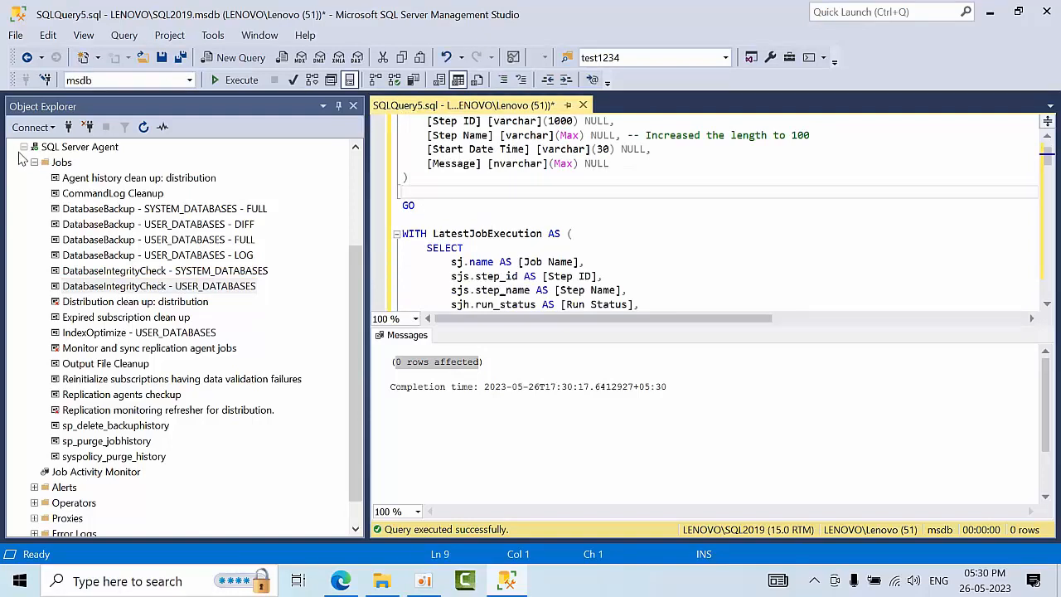
right_click(70, 285)
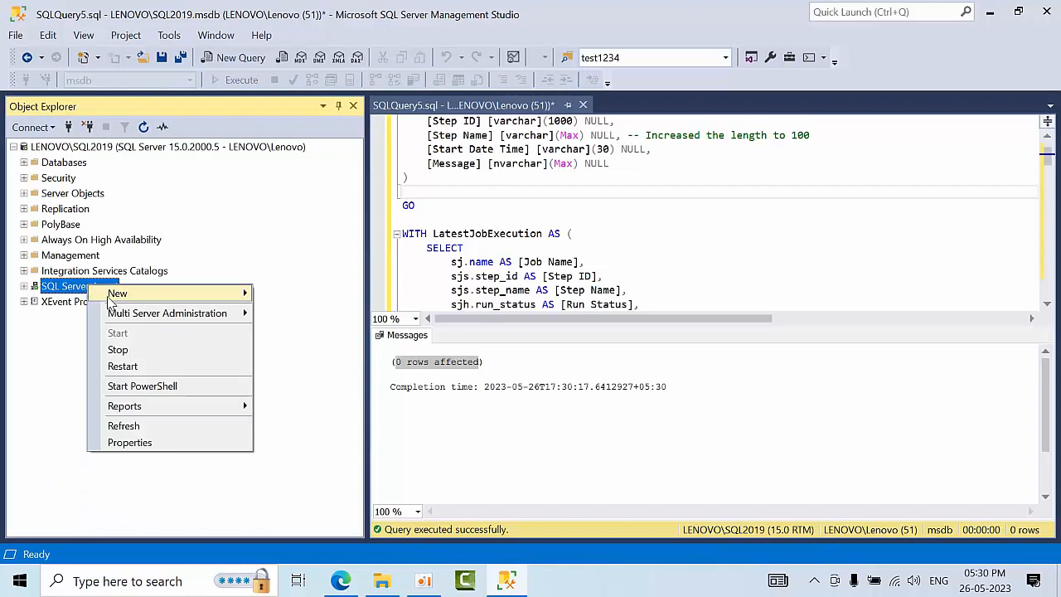